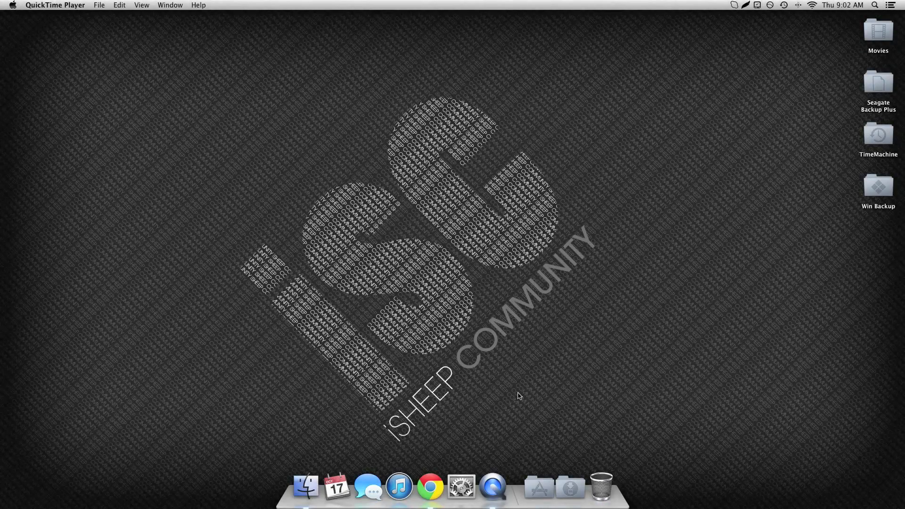
mouse_move(430, 484)
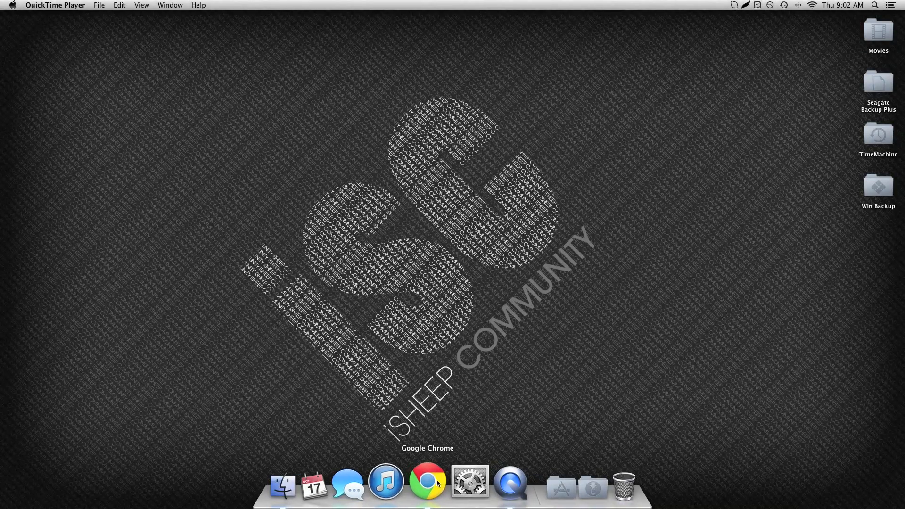
Step: Launch Google Chrome from the Dock, showing the LightShot page at app.prntscr.com
left_click(427, 481)
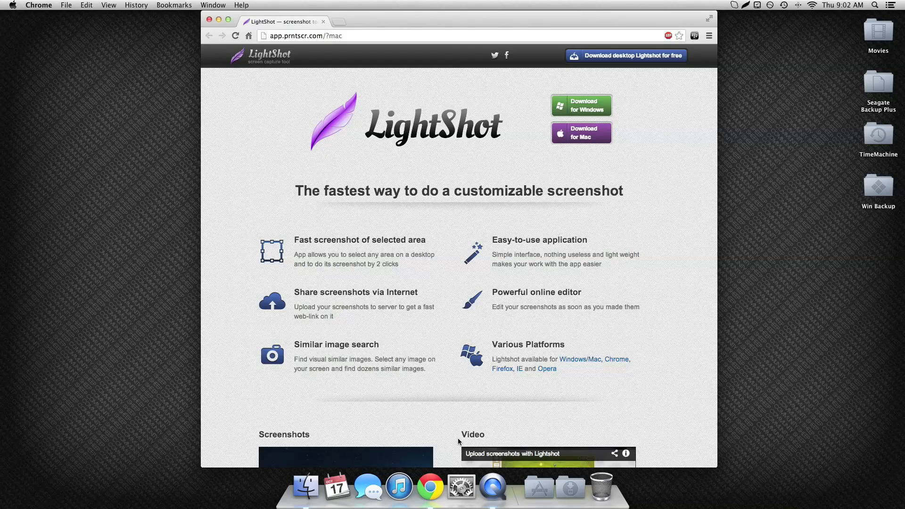
mouse_move(536, 317)
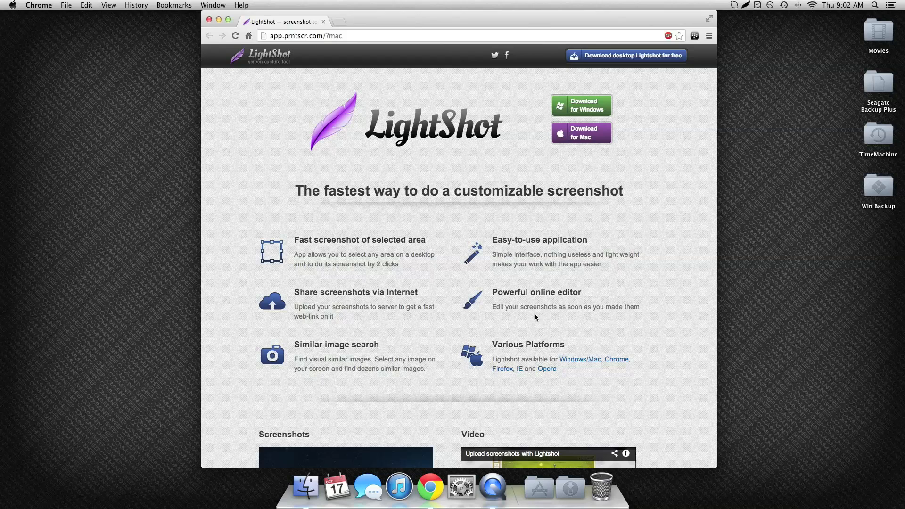
mouse_move(548, 275)
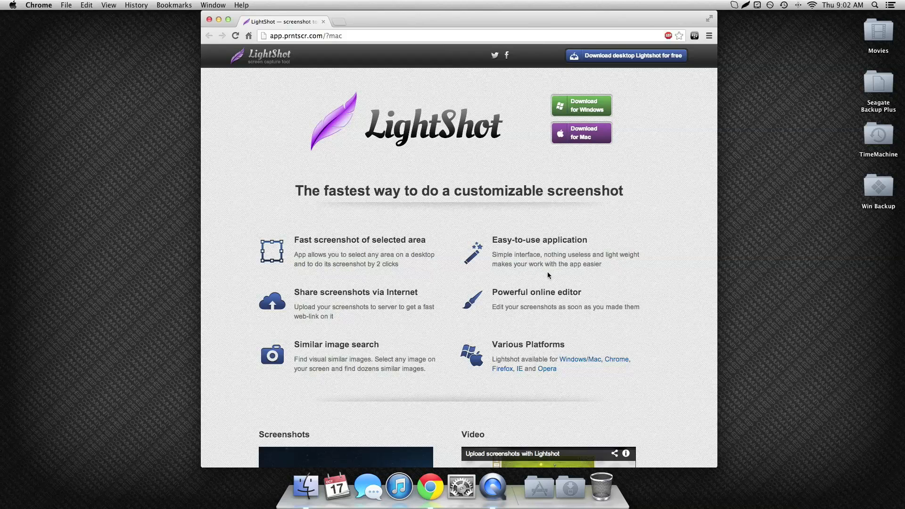
Step: Hide Chrome, then view Lightshot's Preferences from the menu bar and close them
left_click(581, 133)
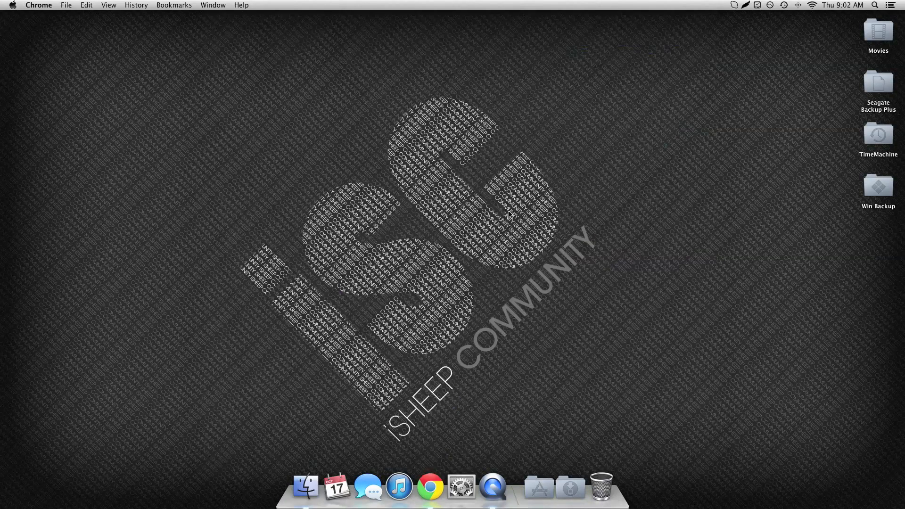
mouse_move(745, 60)
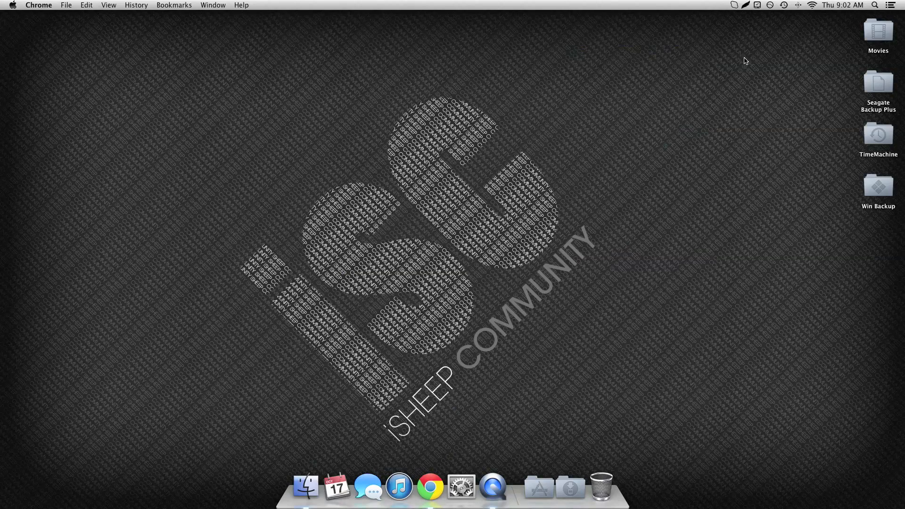
left_click(746, 5)
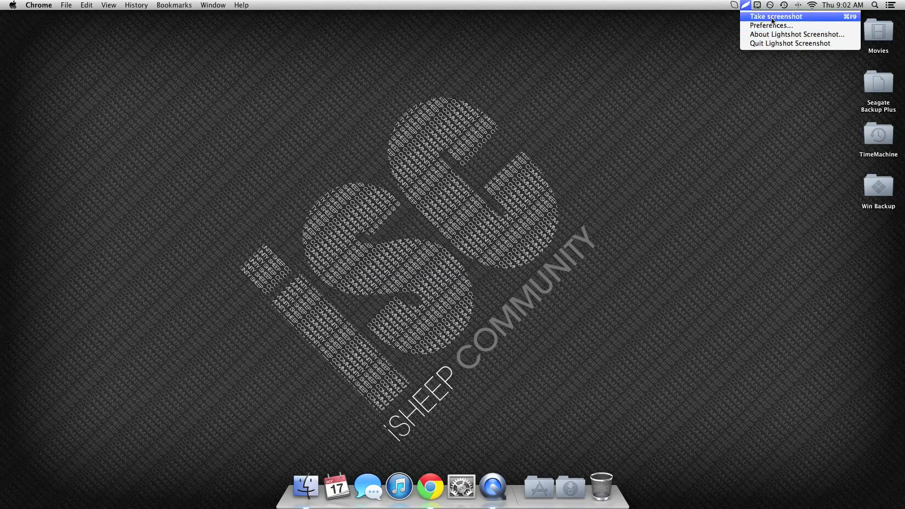
mouse_move(797, 34)
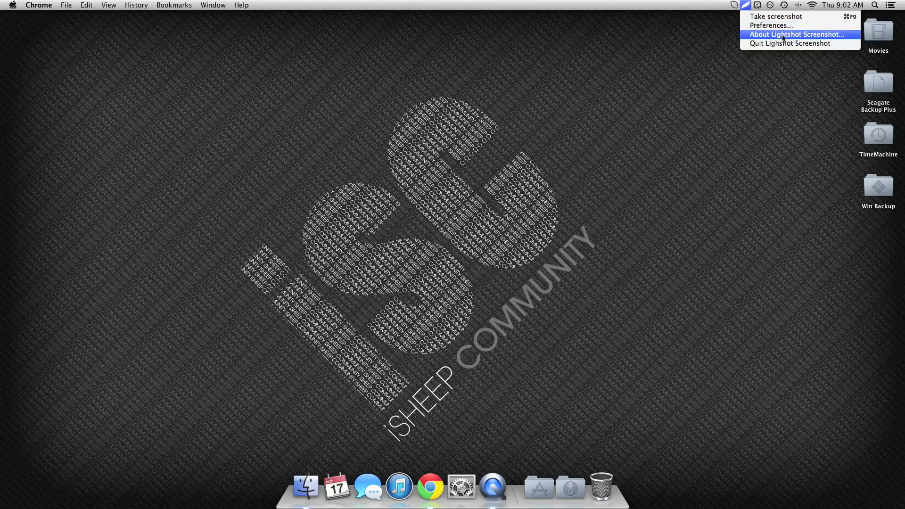
left_click(770, 25)
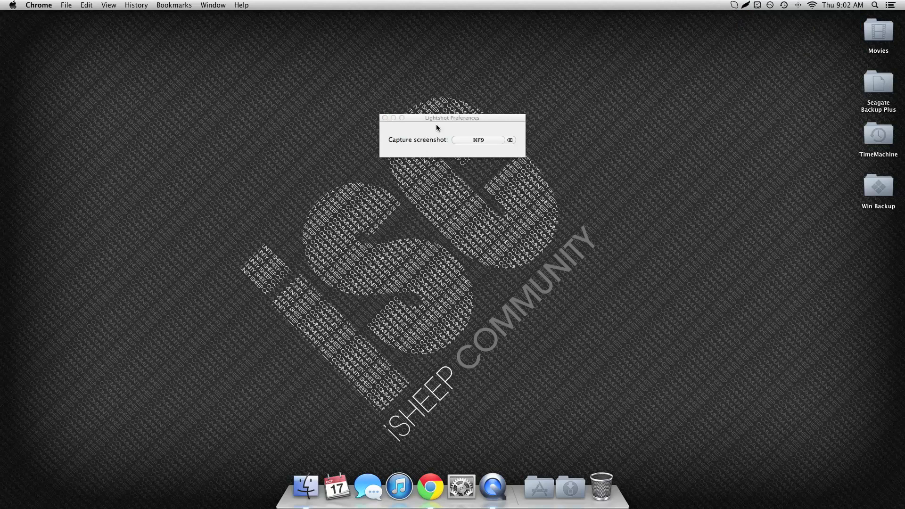
left_click(385, 118)
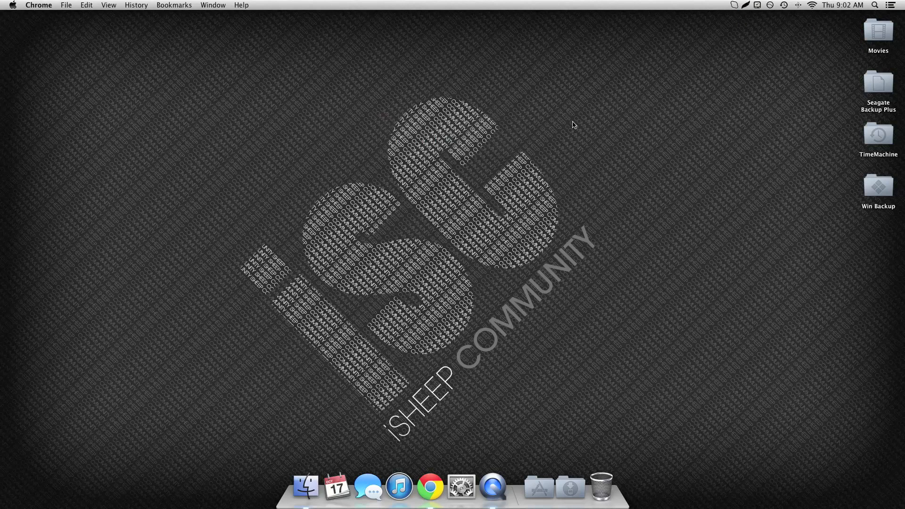
Step: View the About Lightshot Screenshot page from the menu bar and close its tab
left_click(746, 6)
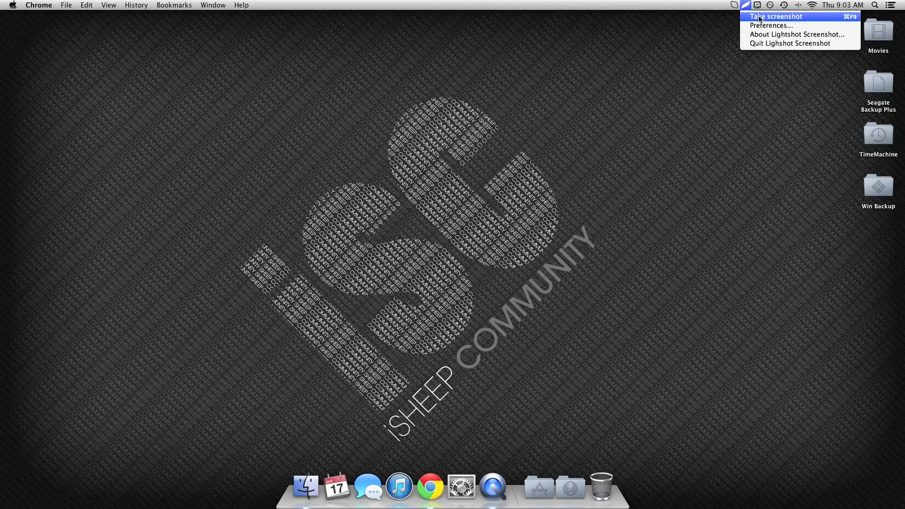
mouse_move(797, 33)
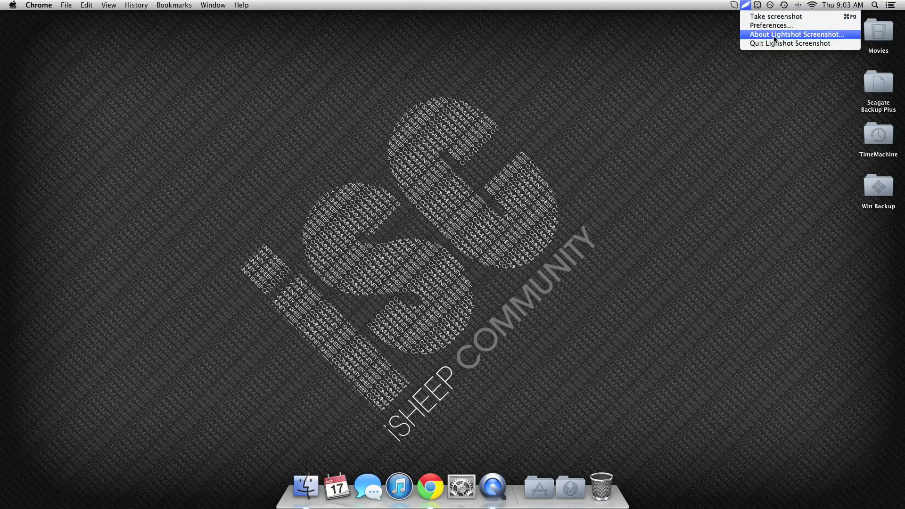
left_click(796, 34)
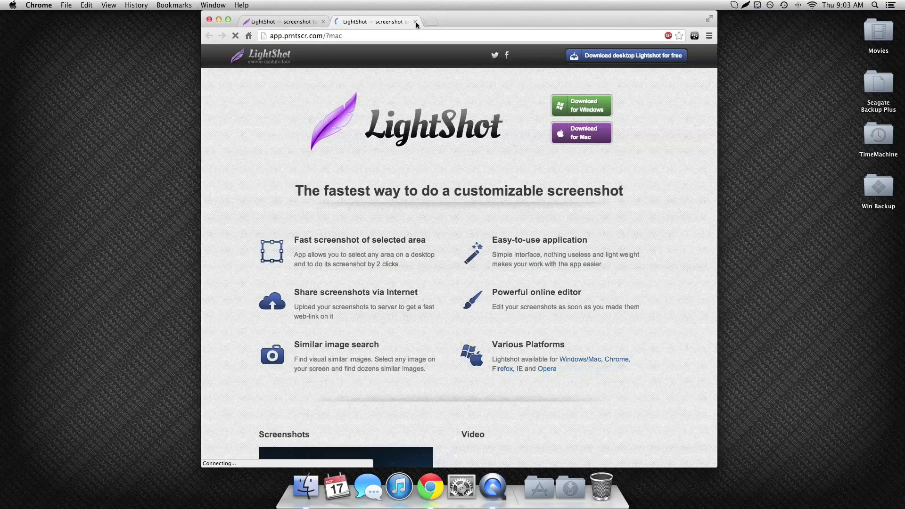
left_click(209, 19)
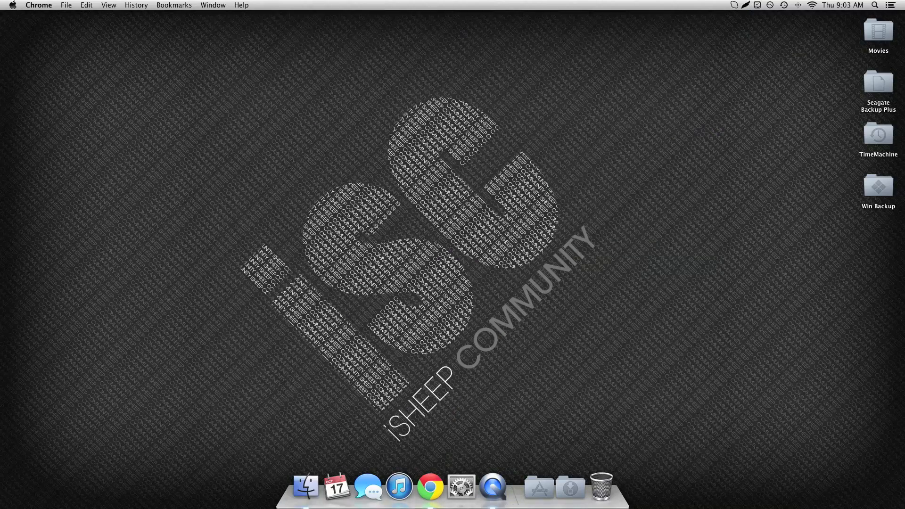
mouse_move(731, 123)
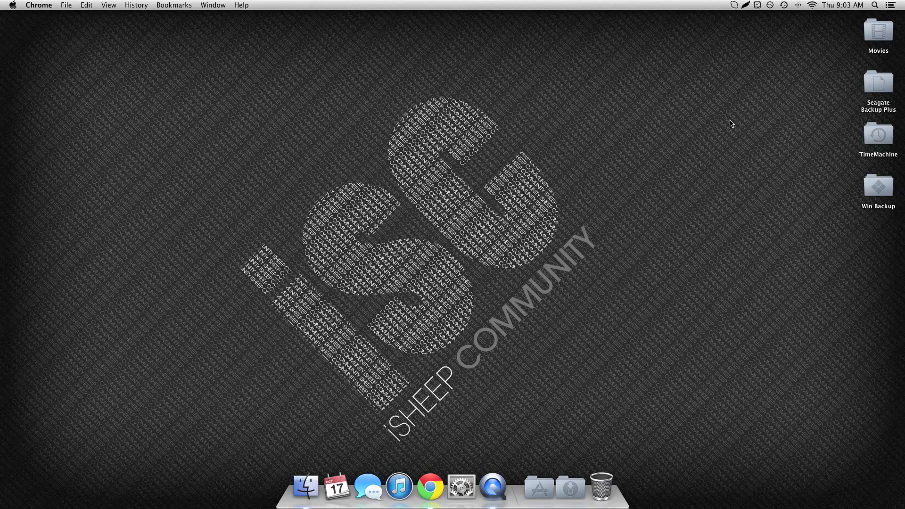
mouse_move(407, 189)
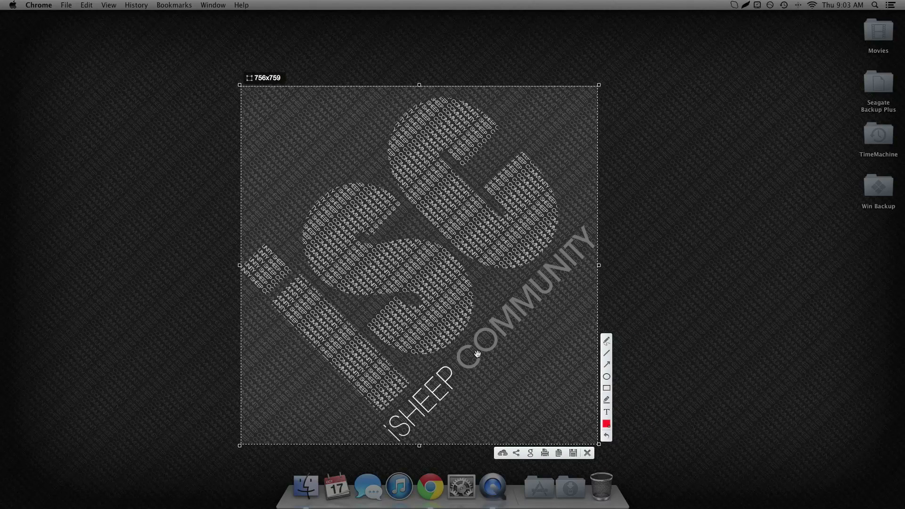
mouse_move(607, 340)
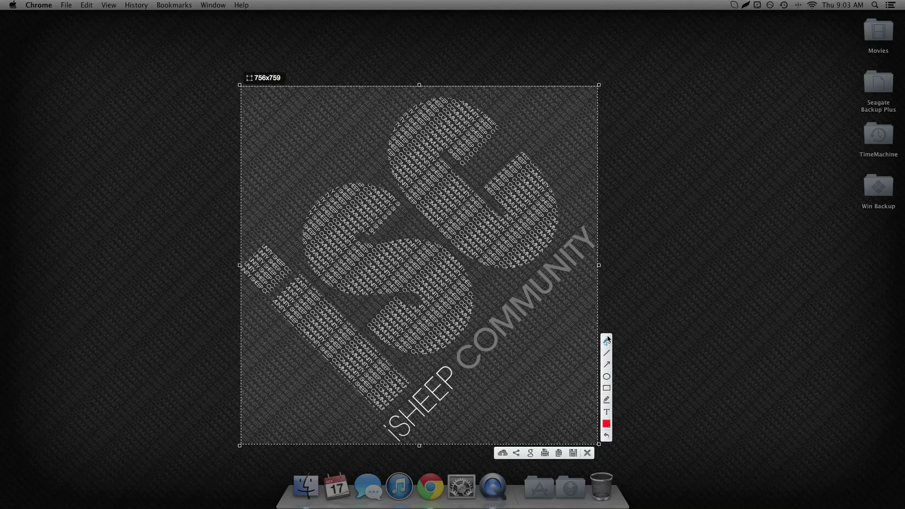
mouse_move(257, 126)
type("Hello")
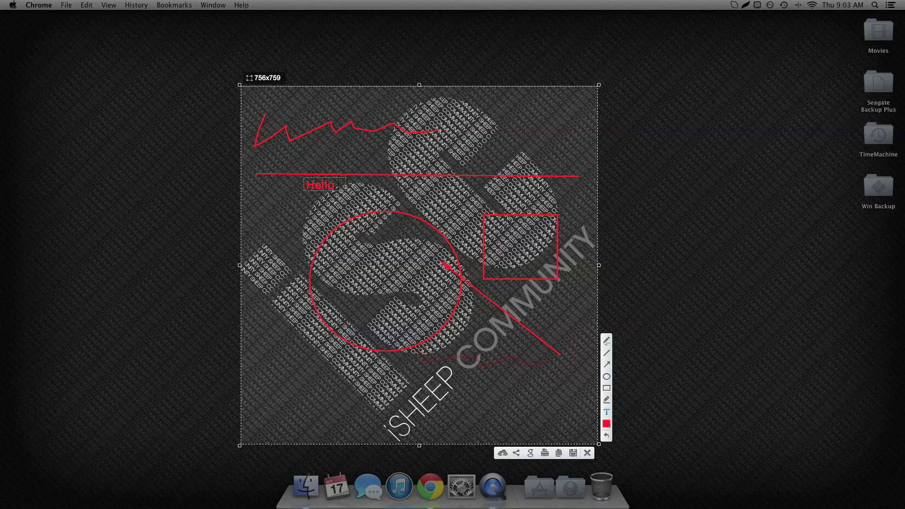
Step: Finish the text annotation 'Hello Everyone' and bring up the annotation colour chooser
type("Everyone")
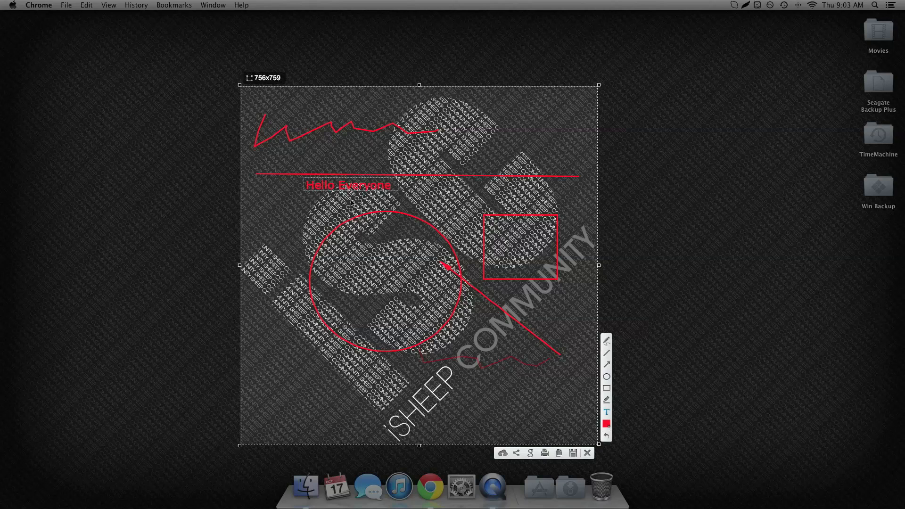
left_click(607, 424)
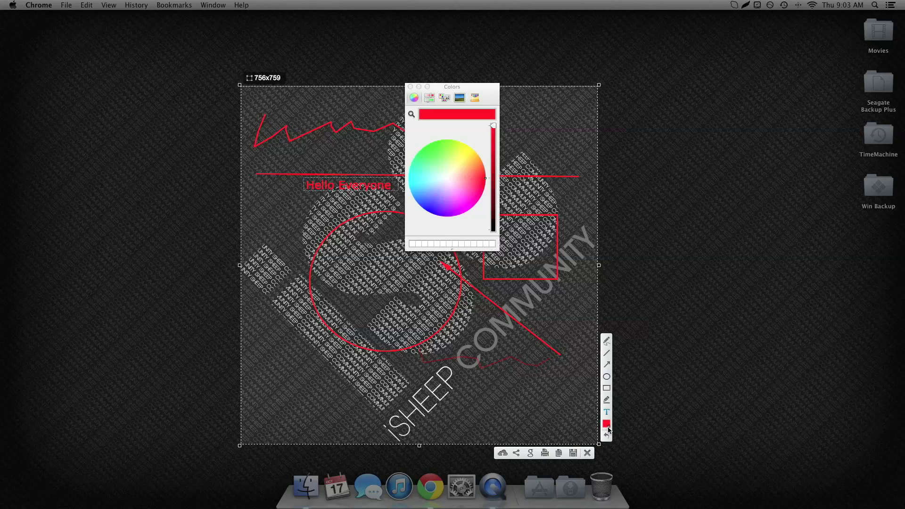
Step: Close the Colors panel and undo every red annotation on the capture
left_click(410, 87)
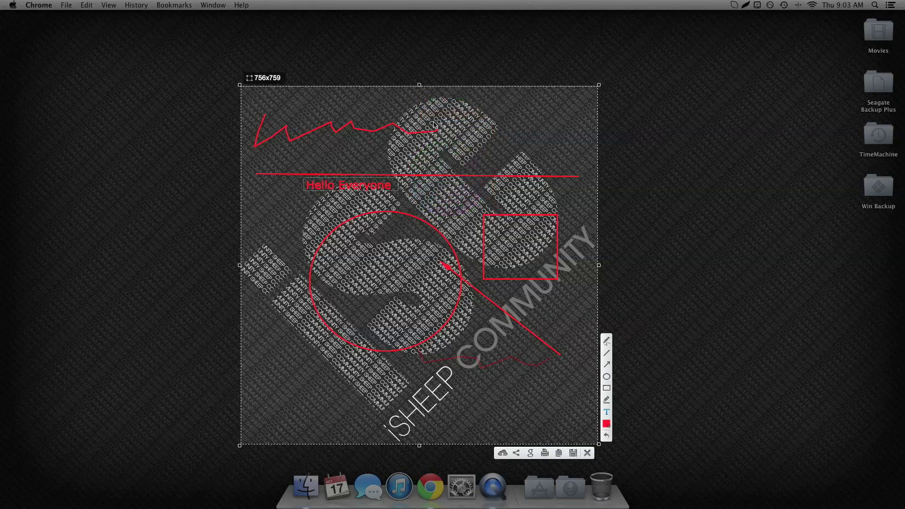
left_click(607, 435)
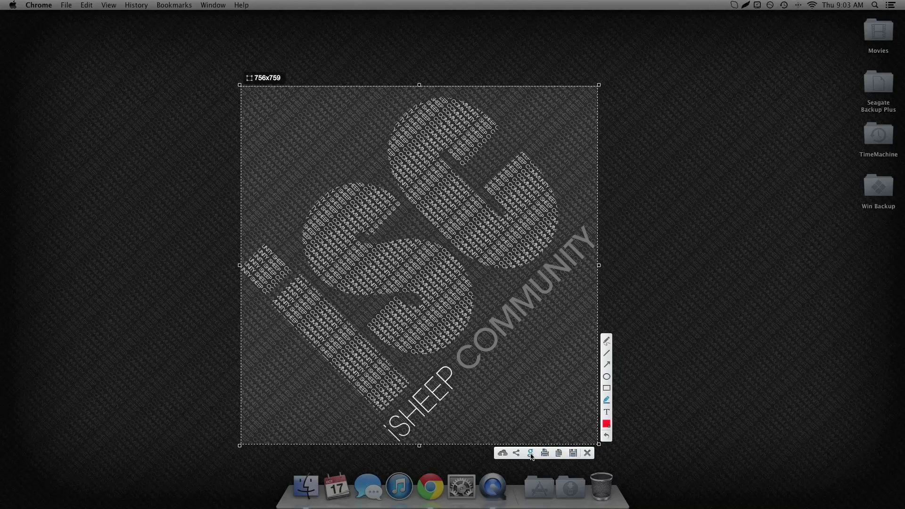
Step: Upload the capture to prntscr.com and view its prntscr.com/1xvtqm page in Chrome
left_click(517, 453)
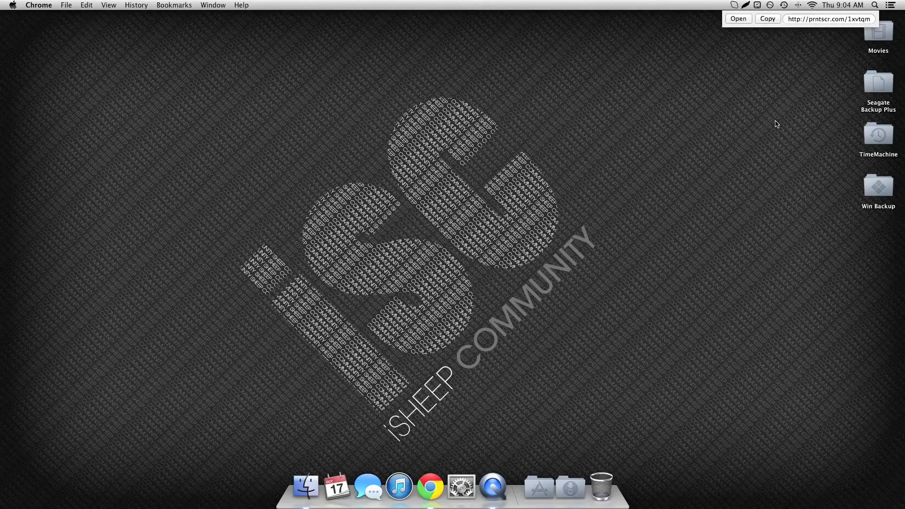
left_click(738, 18)
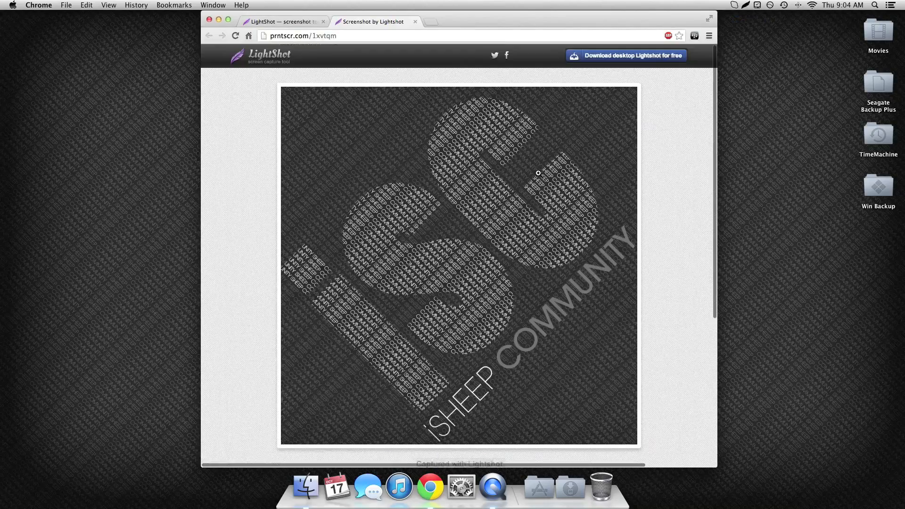
Step: Copy the uploaded screenshot's image URL from its prntscr.com page
scroll("down", 3)
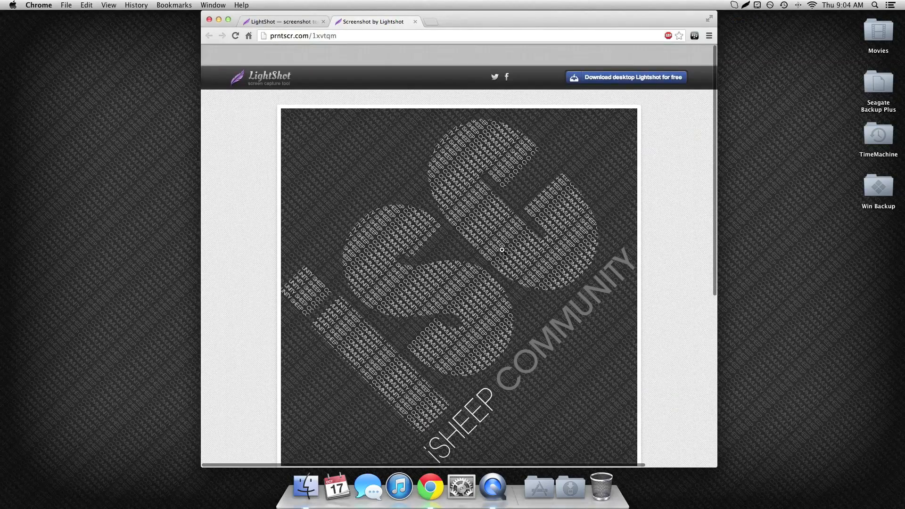
scroll("up", 3)
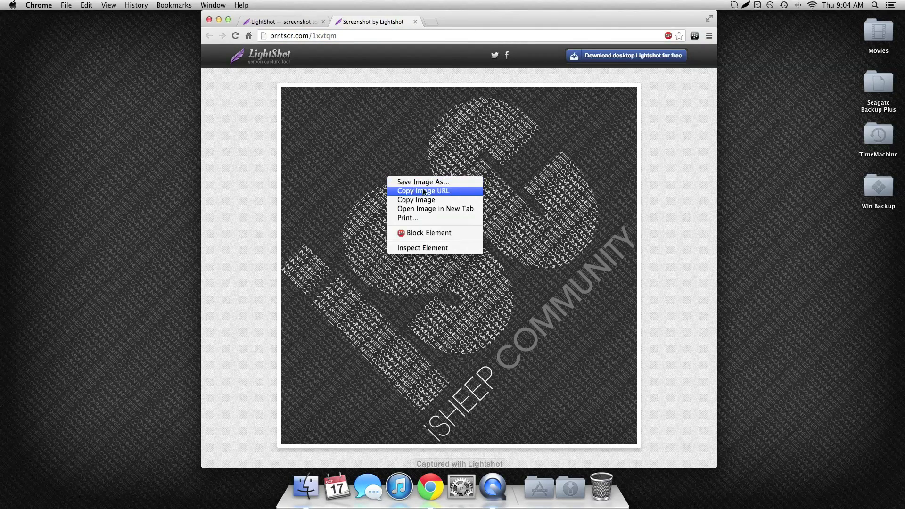
left_click(424, 191)
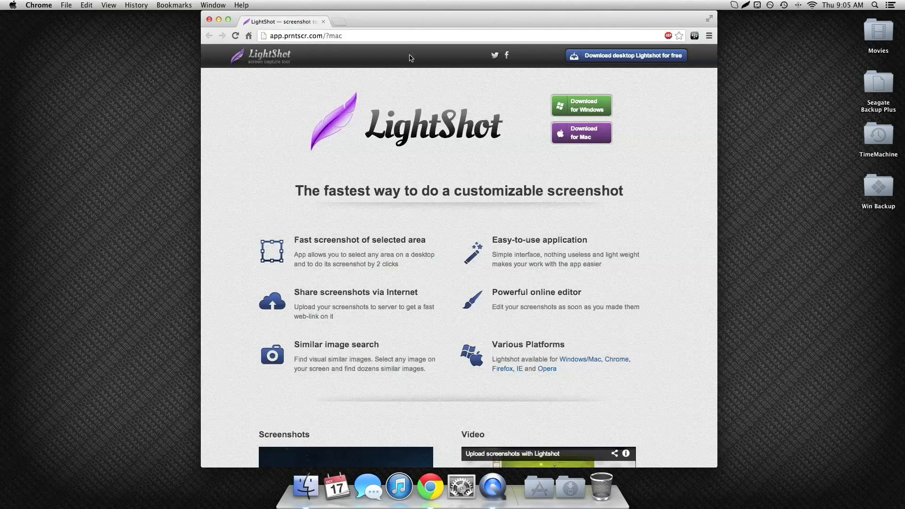
mouse_move(410, 121)
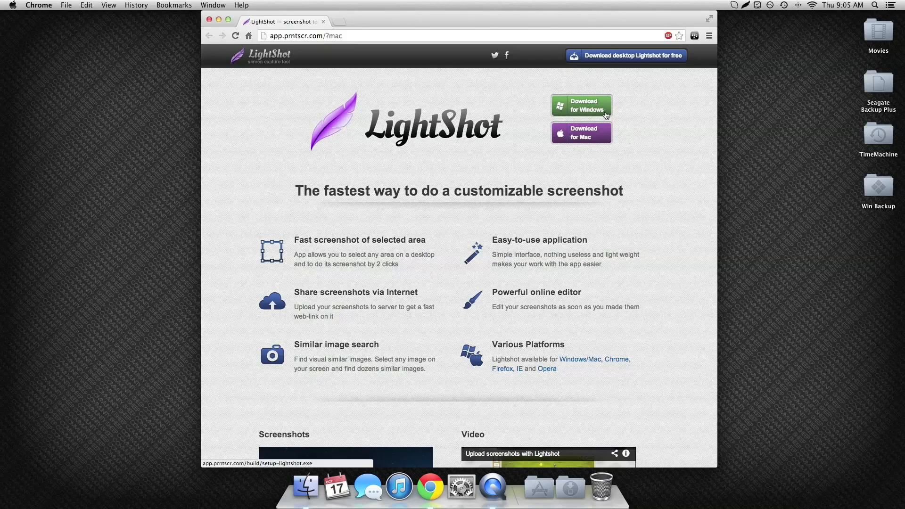
mouse_move(582, 134)
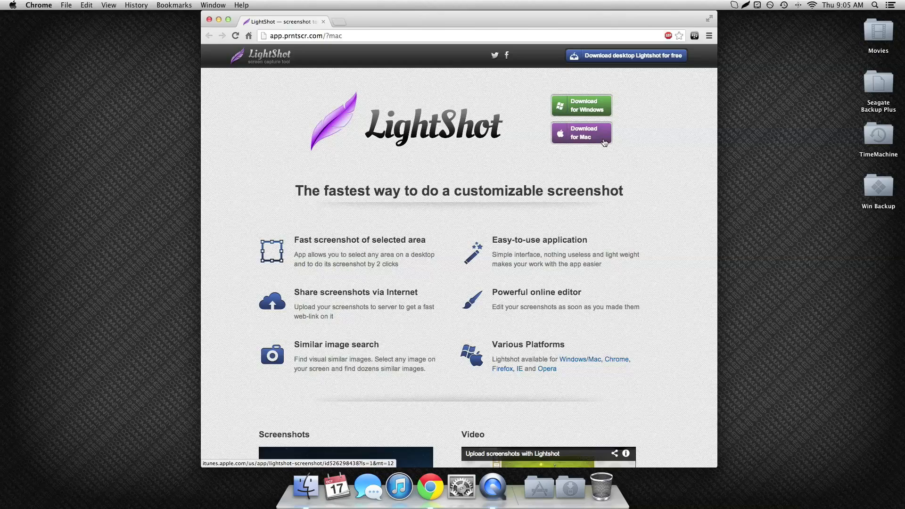
mouse_move(106, 105)
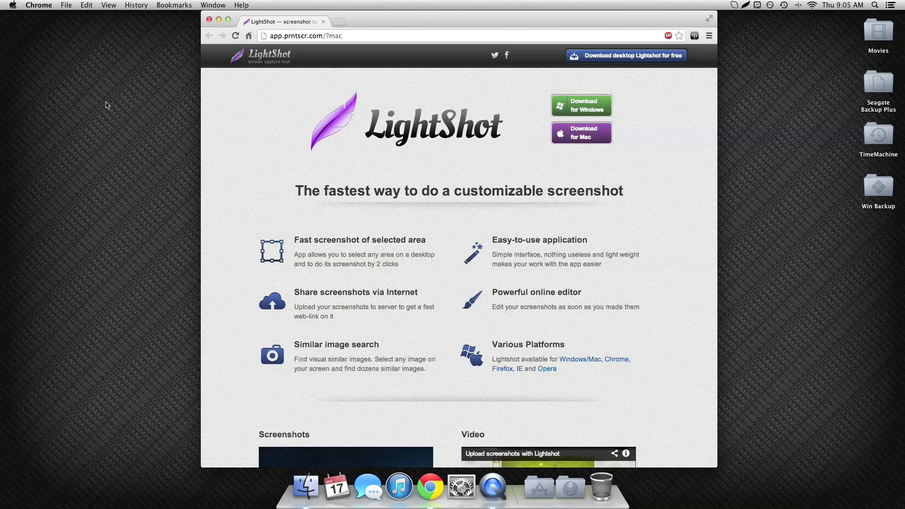